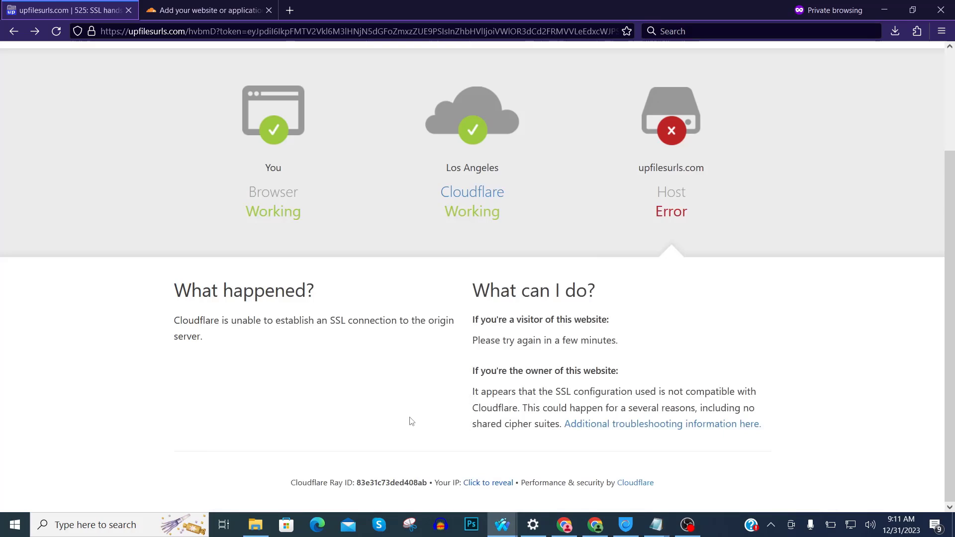
pyautogui.moveTo(675, 178)
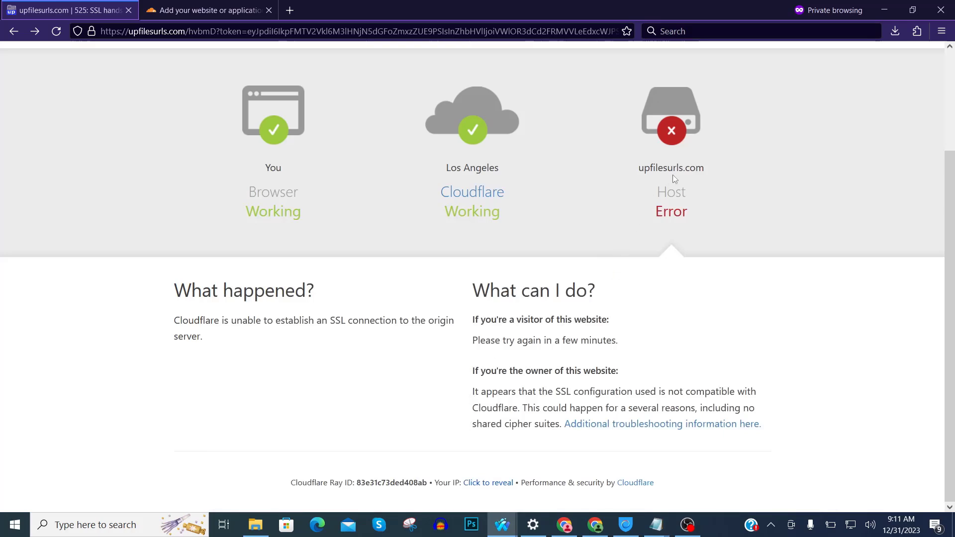
# Select the host name upfilesurls.com shown under the red server icon
pyautogui.doubleClick(670, 167)
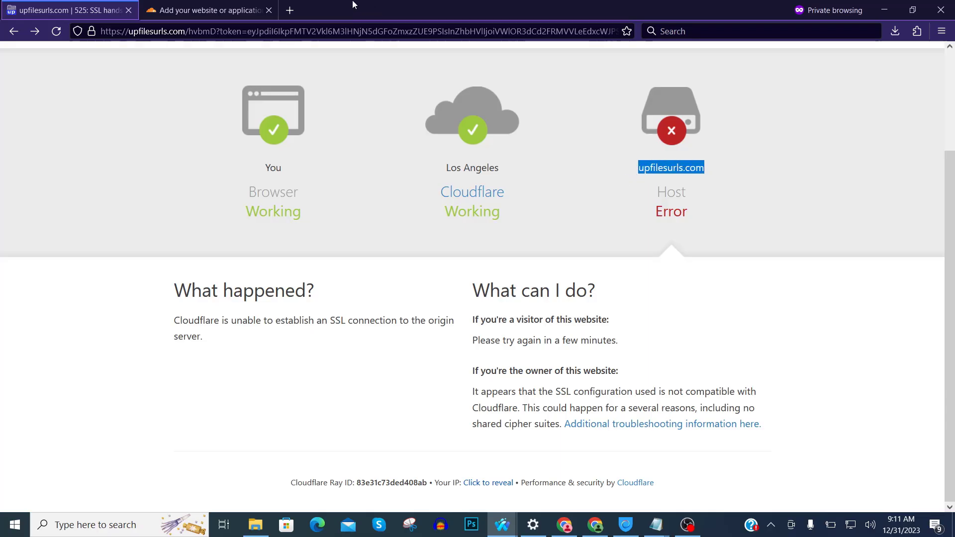
# Submit upfilesurls.com in the add-a-website domain field and continue
pyautogui.click(207, 10)
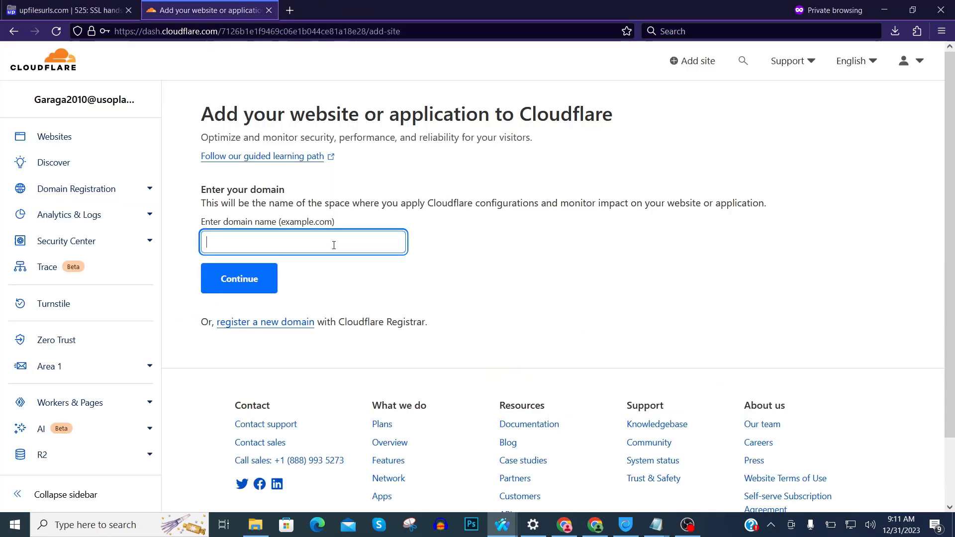
pyautogui.click(239, 278)
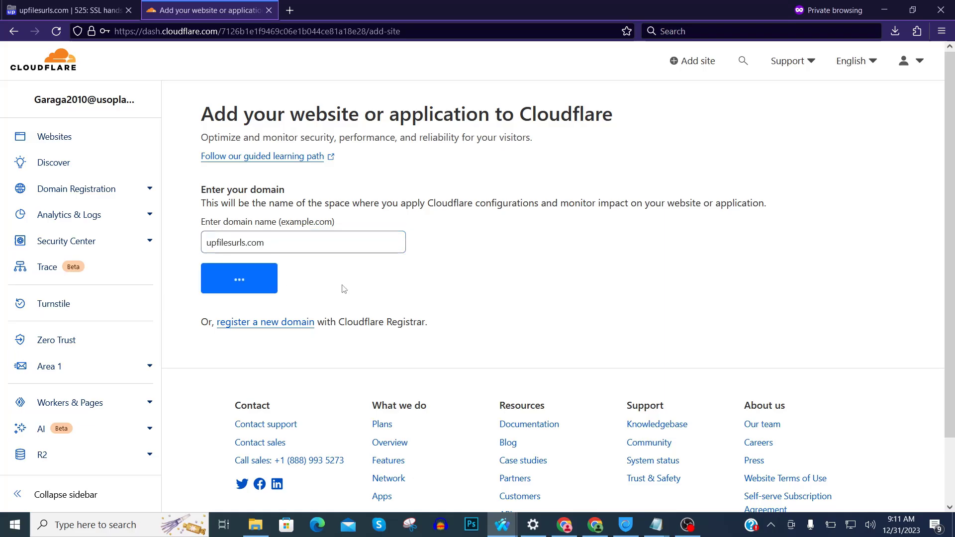
pyautogui.click(238, 279)
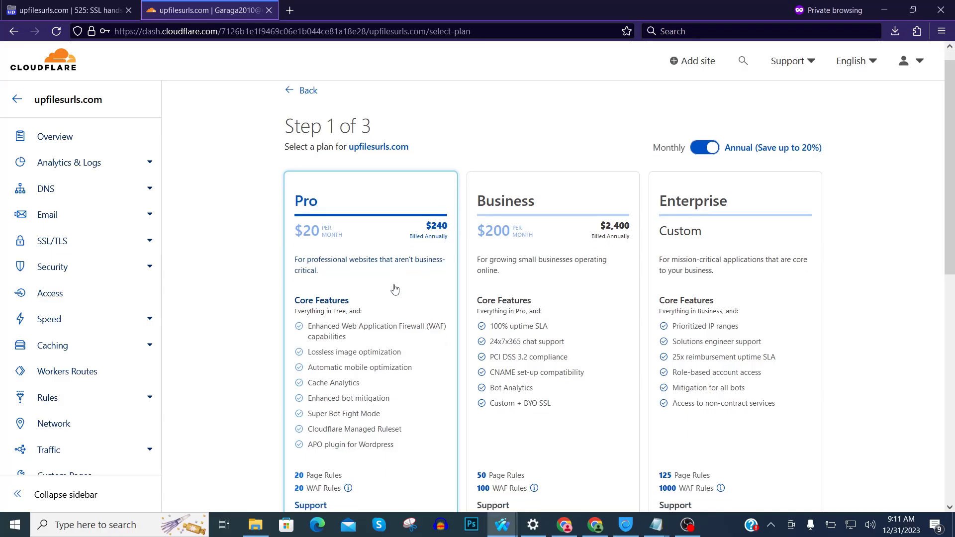
# Continue with the Free plan, glance at the error tab, and return to Cloudflare
pyautogui.scroll(-3)
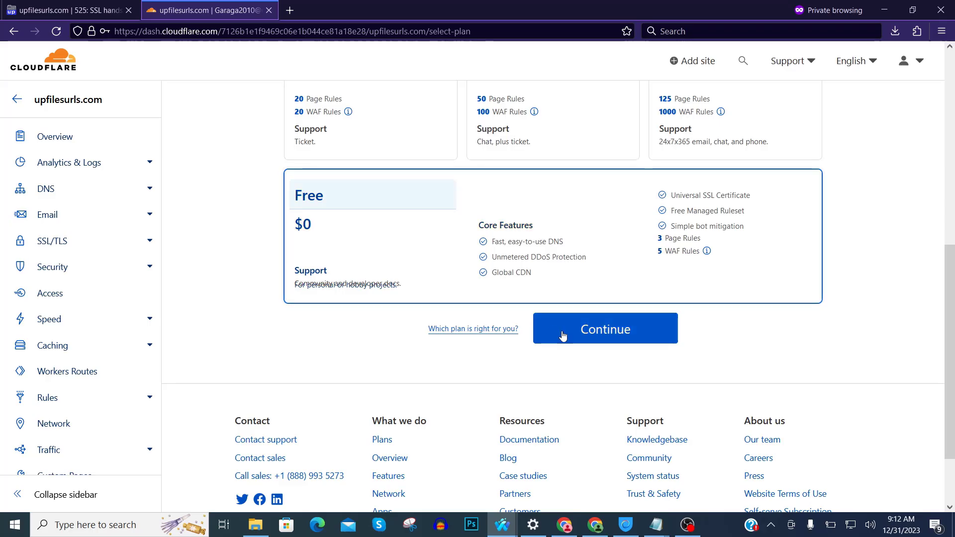
pyautogui.click(604, 328)
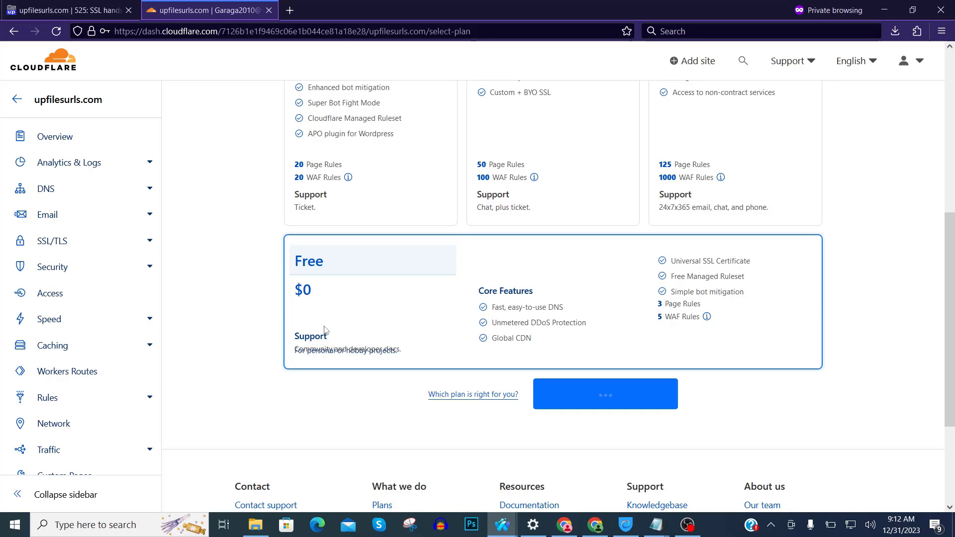
pyautogui.click(67, 10)
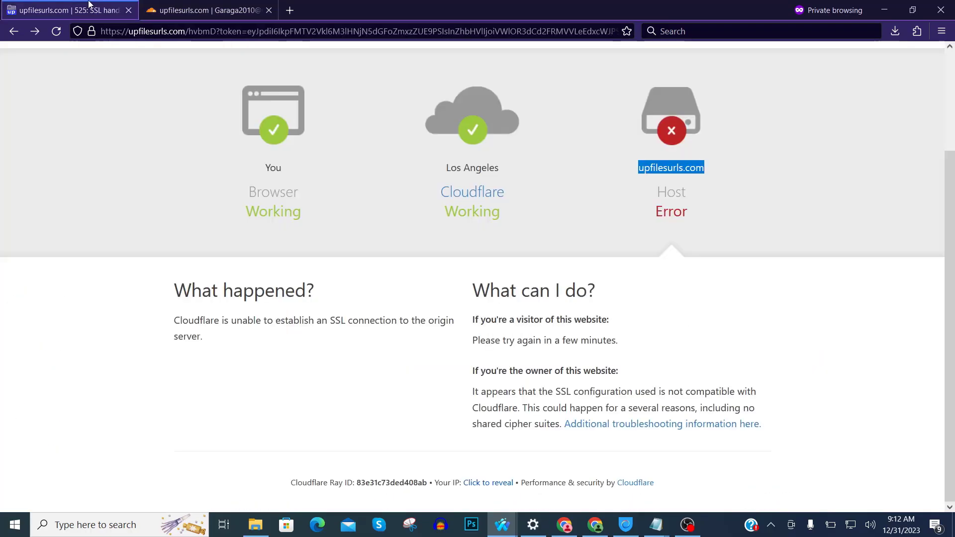
pyautogui.click(207, 10)
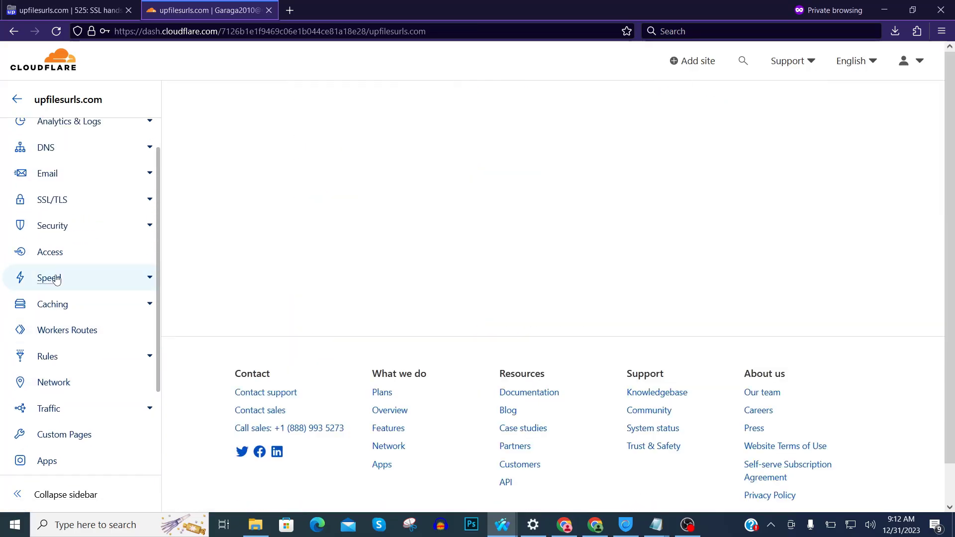
# Let the quick DNS scan run and review the imported records down to DNS Records
pyautogui.click(49, 278)
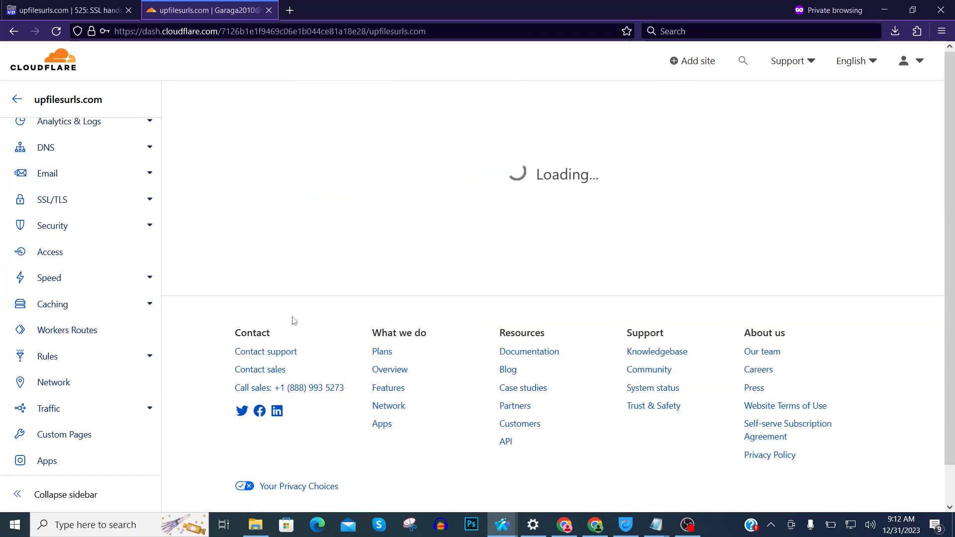
pyautogui.moveTo(52, 304)
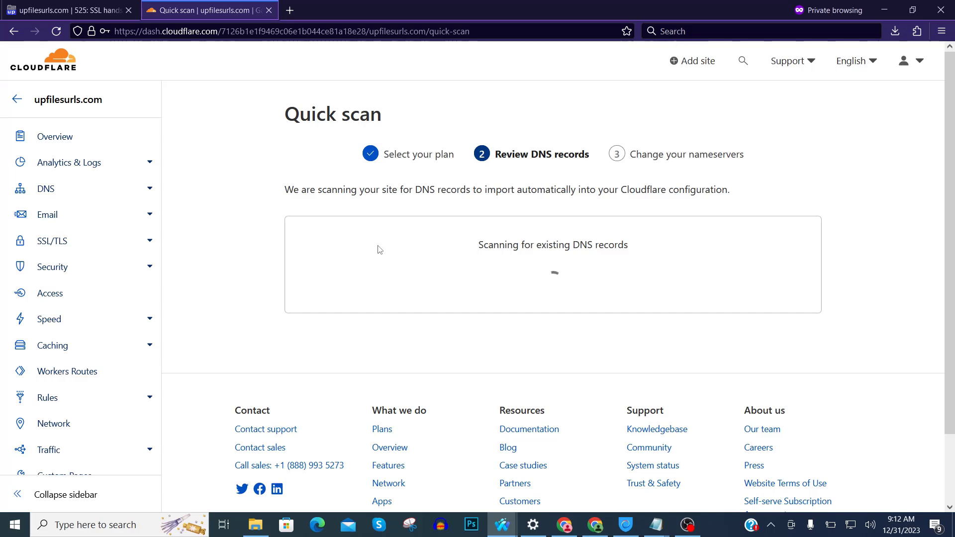
pyautogui.moveTo(425, 252)
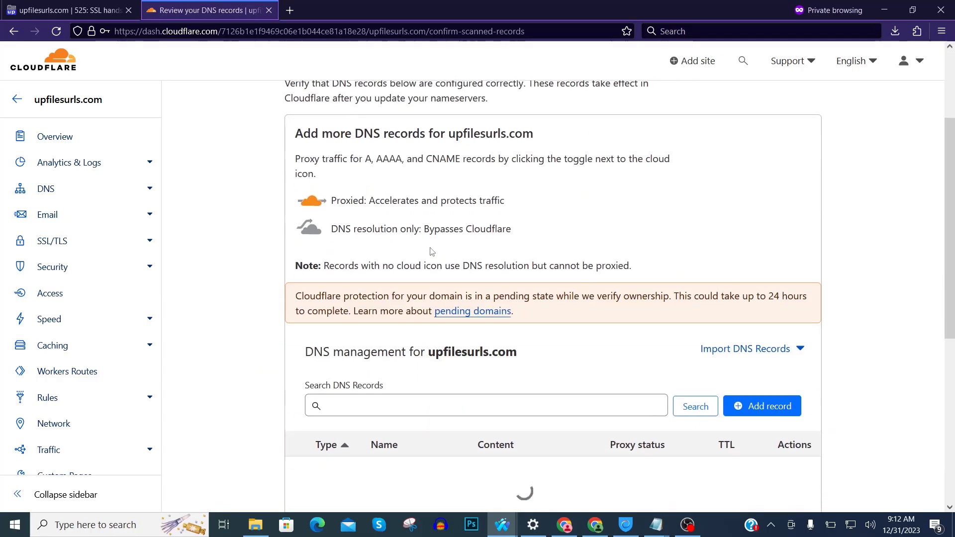
pyautogui.scroll(-3)
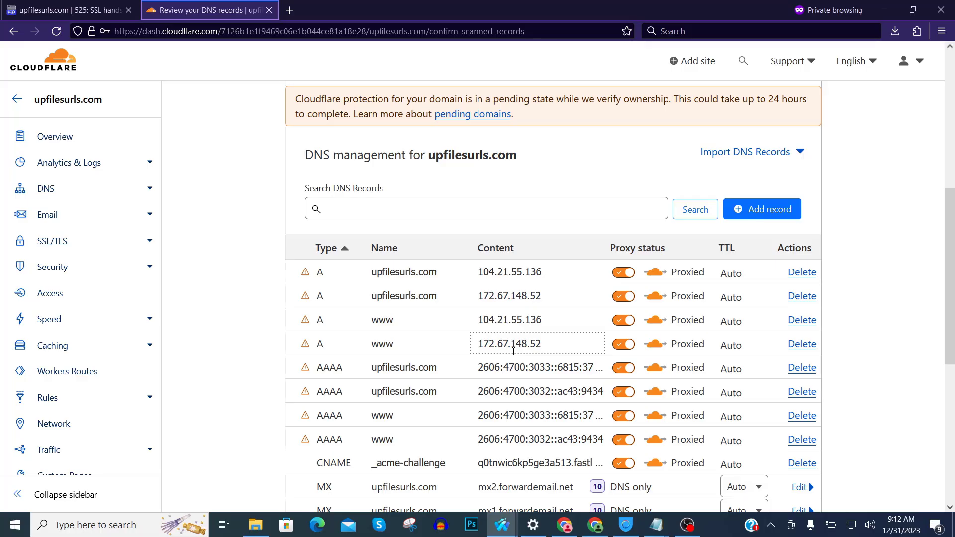
pyautogui.scroll(-3)
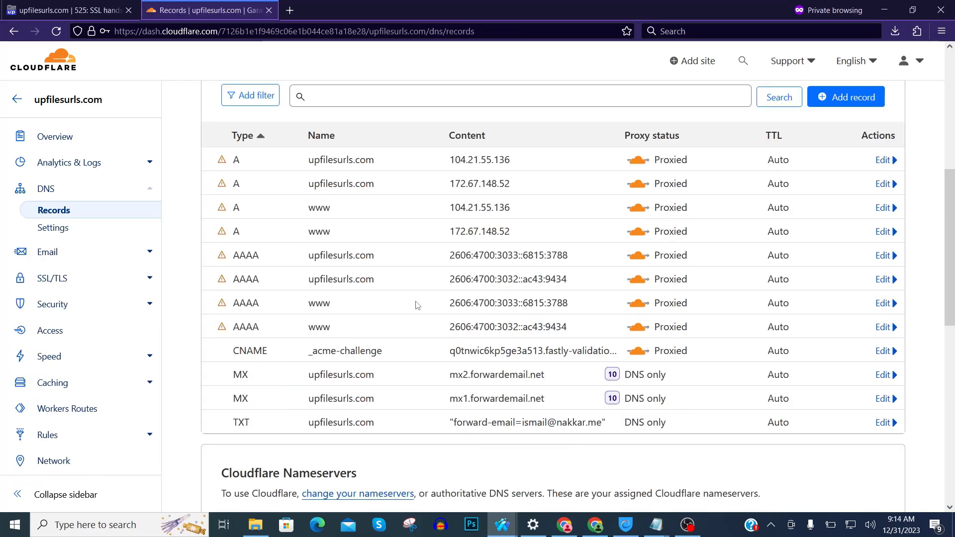
pyautogui.moveTo(540, 445)
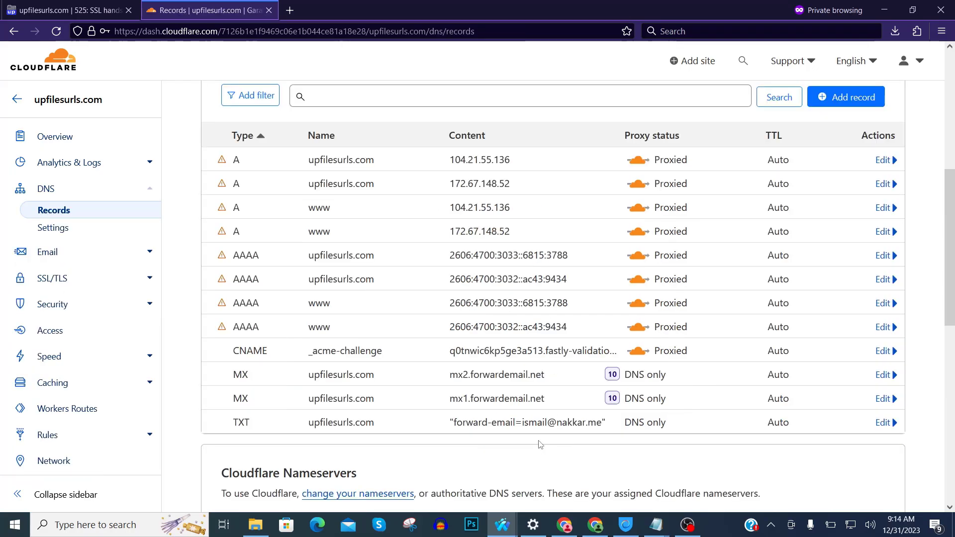
# Locate the first upfilesurls.com AAAA record in the table and open it for editing
pyautogui.click(67, 10)
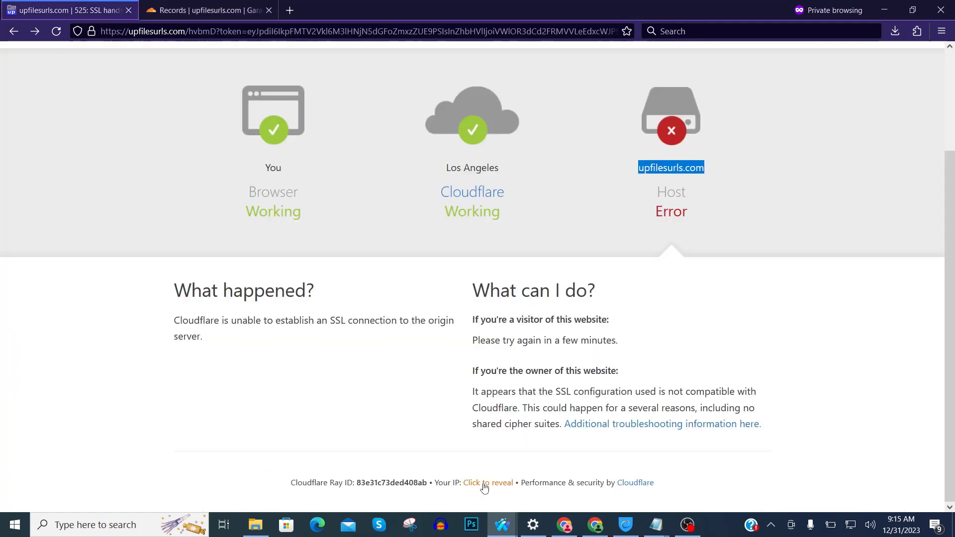
pyautogui.click(488, 482)
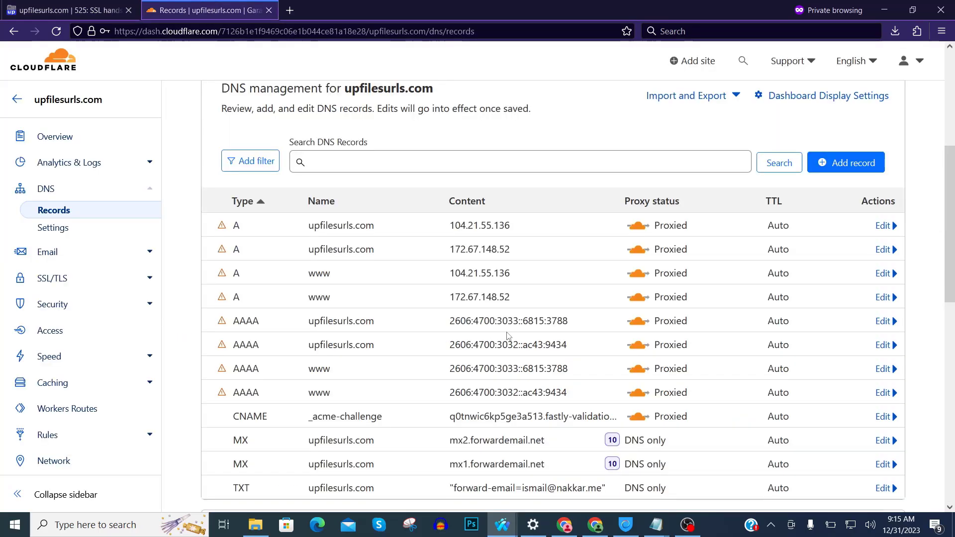
pyautogui.scroll(-3)
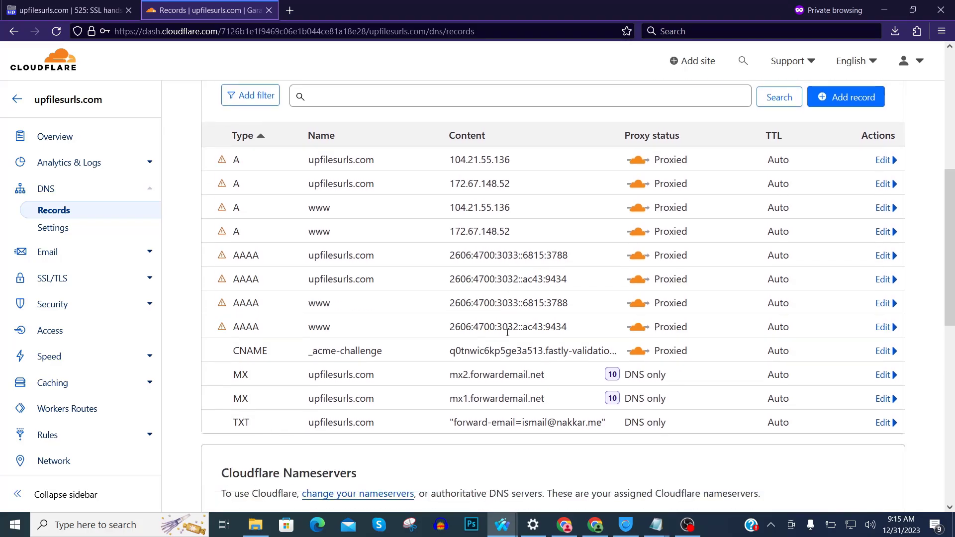
pyautogui.moveTo(850, 262)
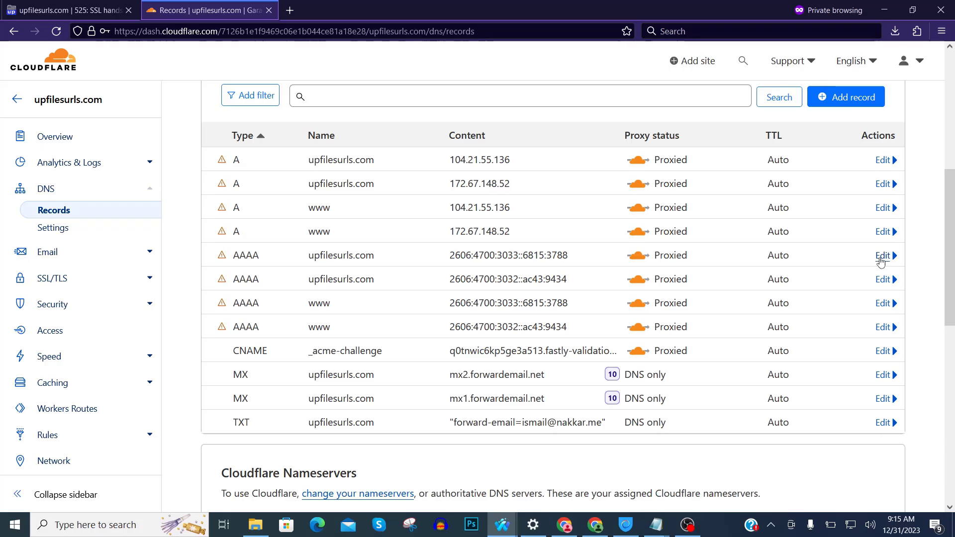
pyautogui.moveTo(638, 311)
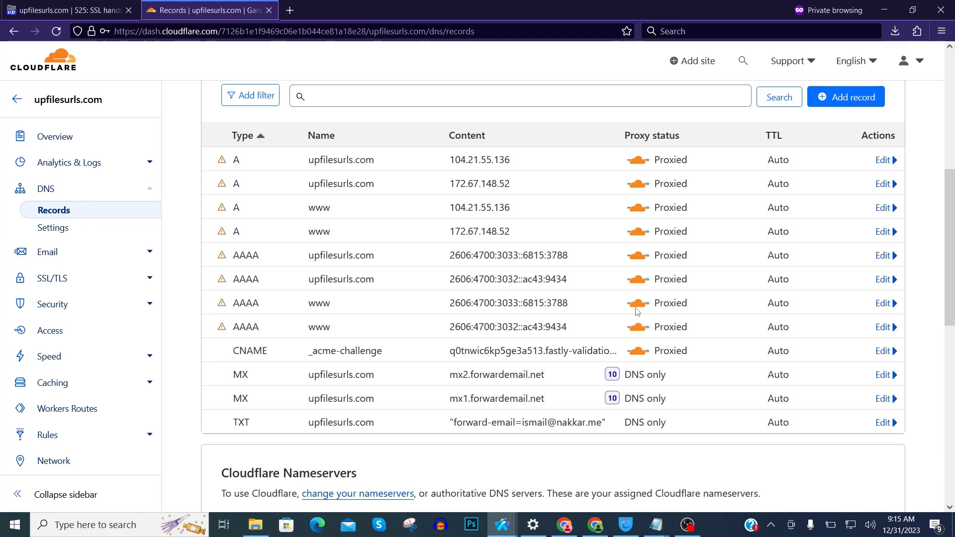
pyautogui.moveTo(883, 255)
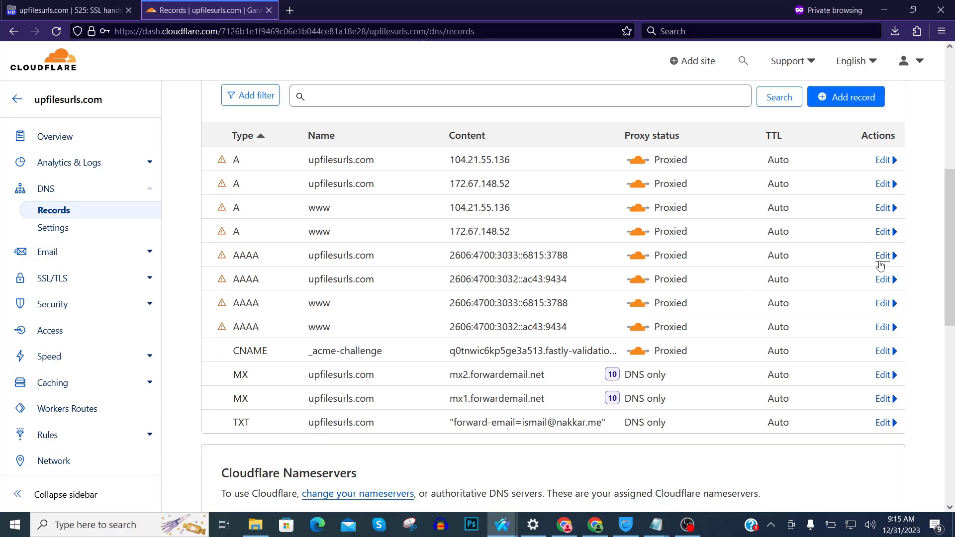
pyautogui.click(883, 255)
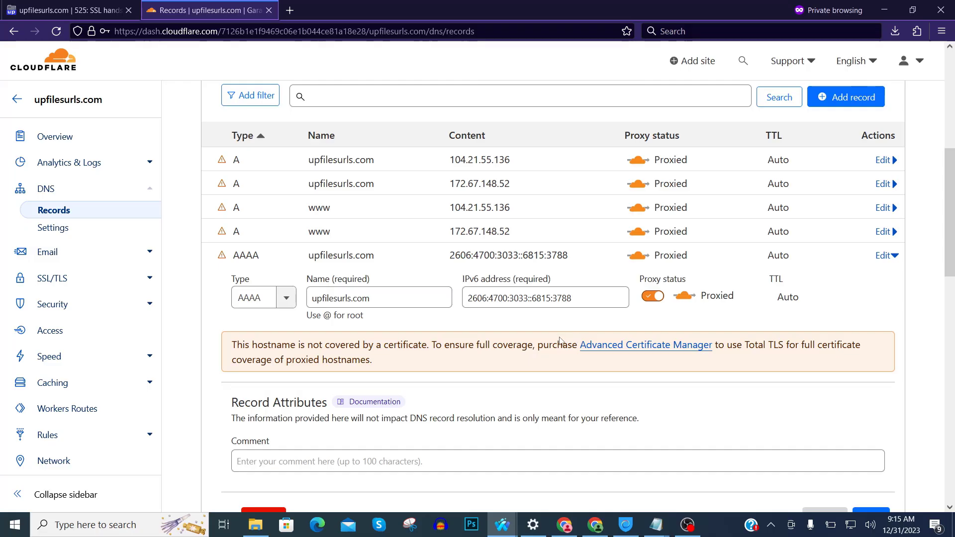
# Copy the 'Your IP' address from the error page and return to the record's IPv6 field
pyautogui.click(67, 10)
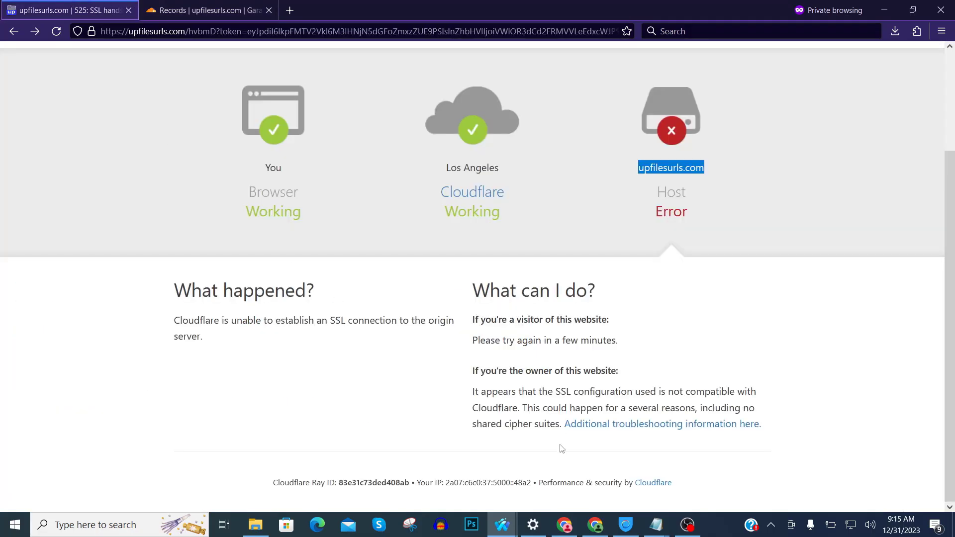
pyautogui.moveTo(532, 482)
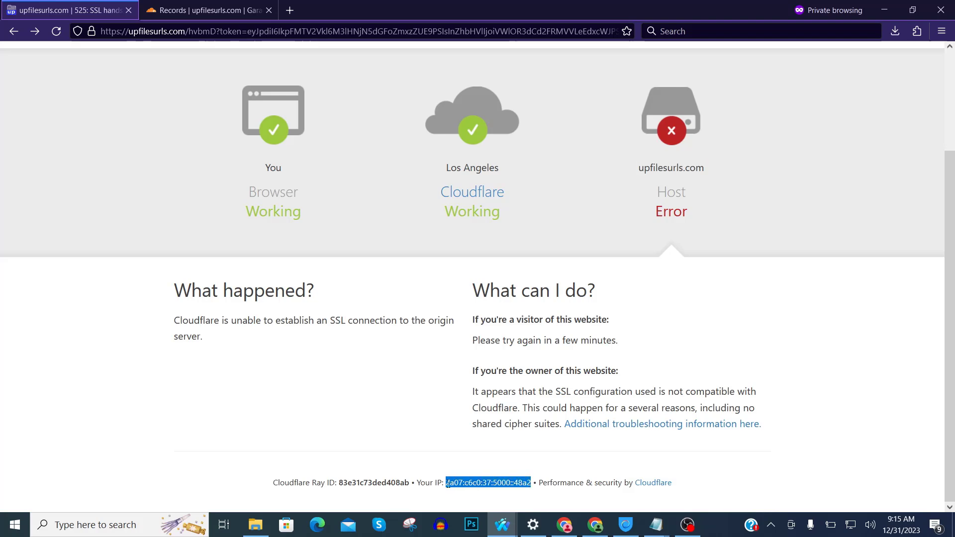
pyautogui.click(207, 10)
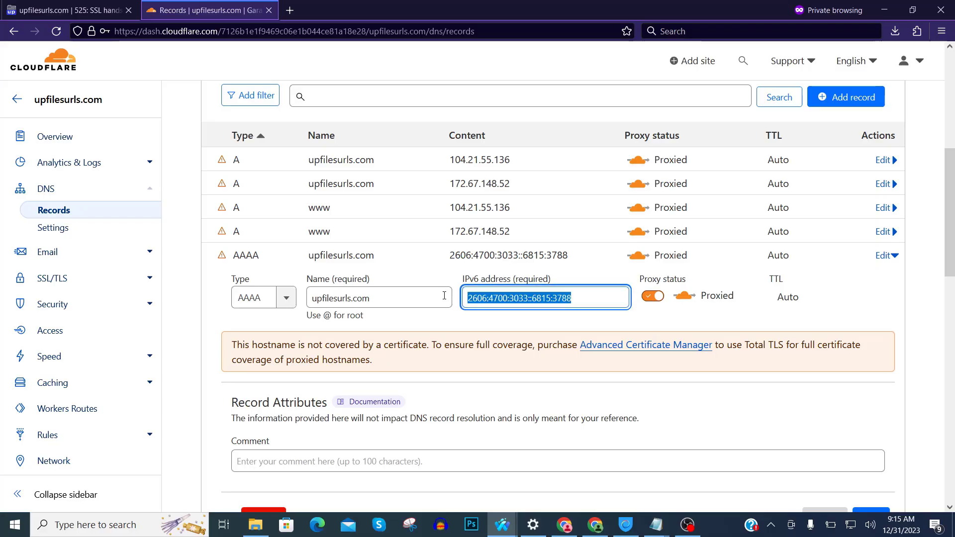
# Save the AAAA record with IPv6 address 2a07:c6c0:37:5000::48a2 and switch to the error tab
pyautogui.write('2a07:c6c0:37:5000::48a2')
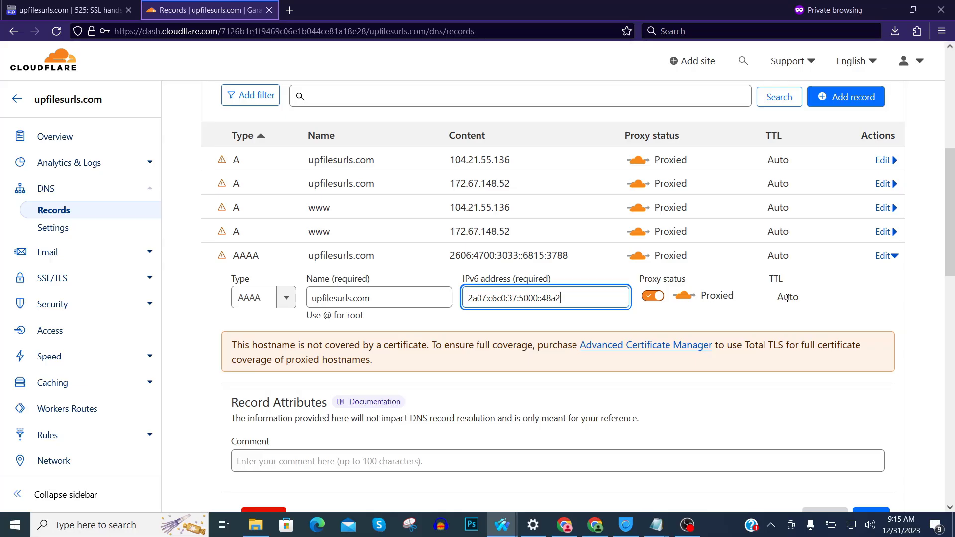
pyautogui.scroll(-3)
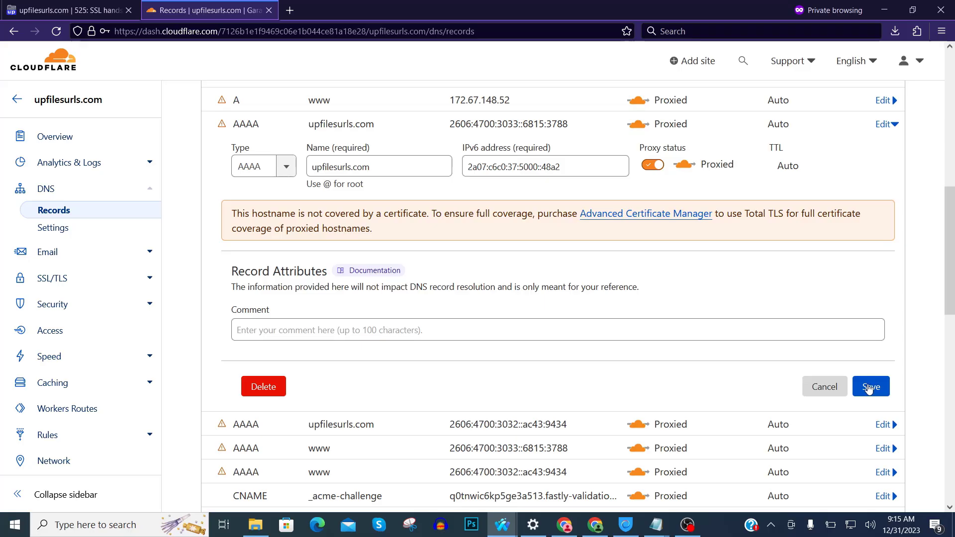
pyautogui.click(870, 386)
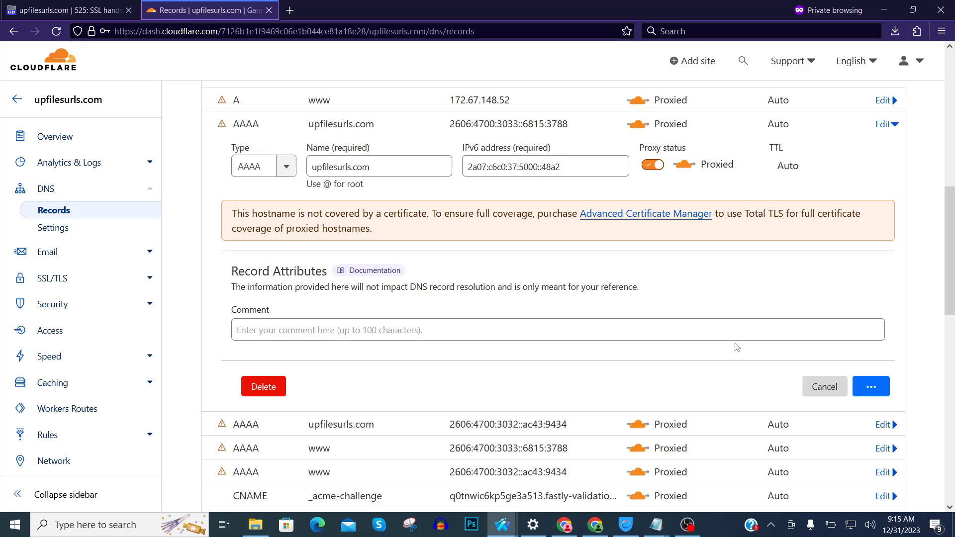
pyautogui.click(67, 10)
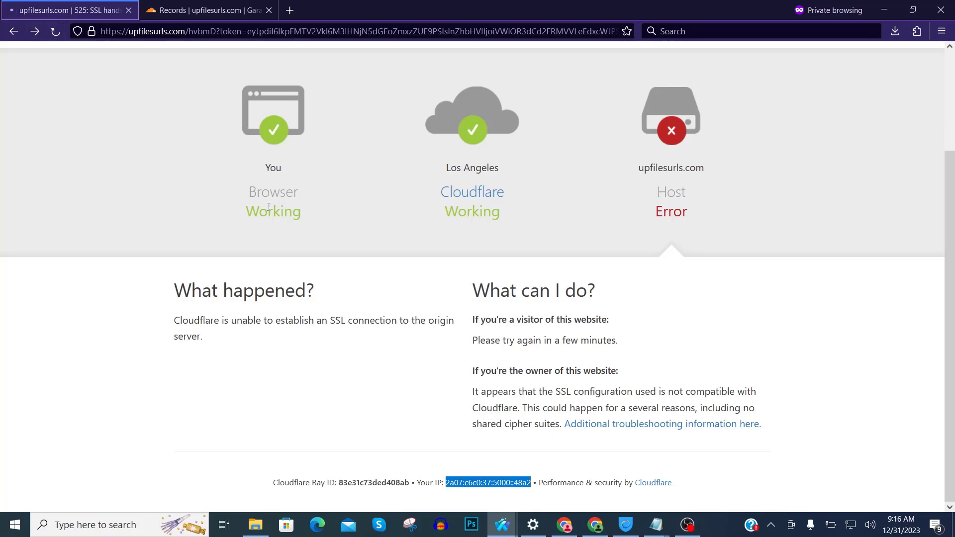
# Reload the page and scroll the t1 (1).png download page to its Continue button
pyautogui.click(54, 30)
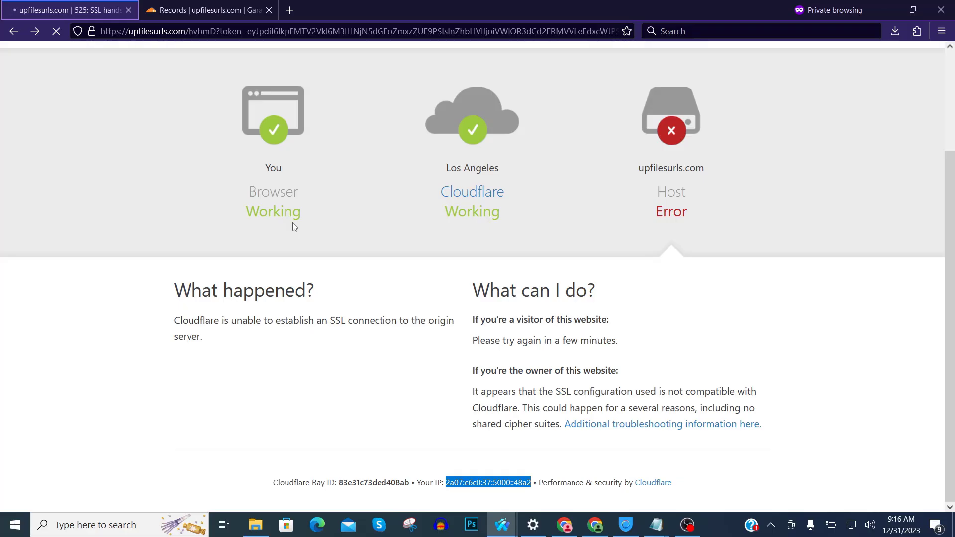
pyautogui.moveTo(376, 422)
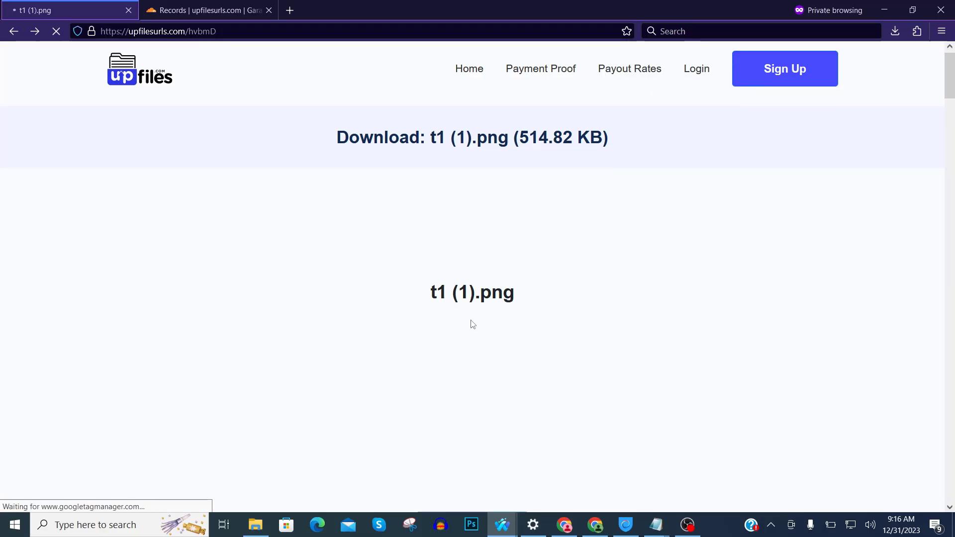
pyautogui.scroll(-3)
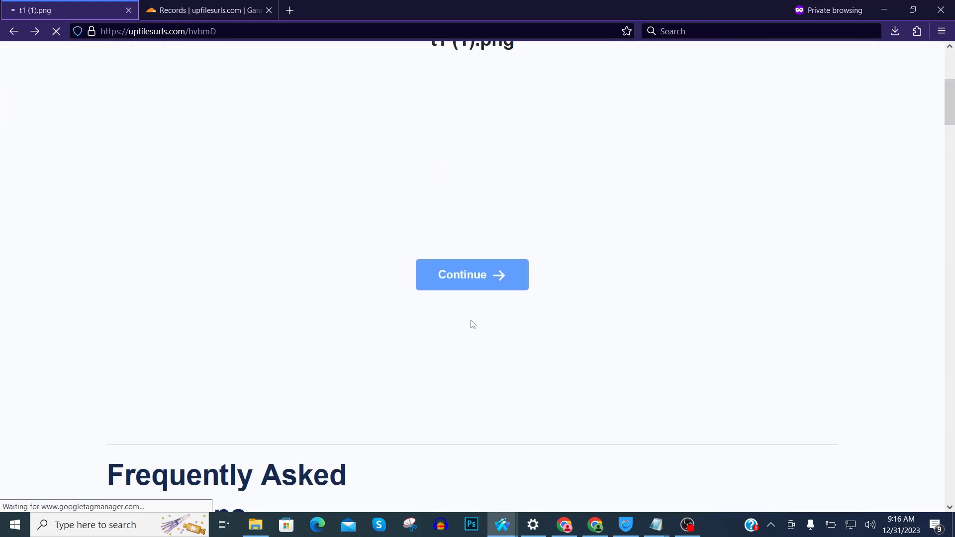